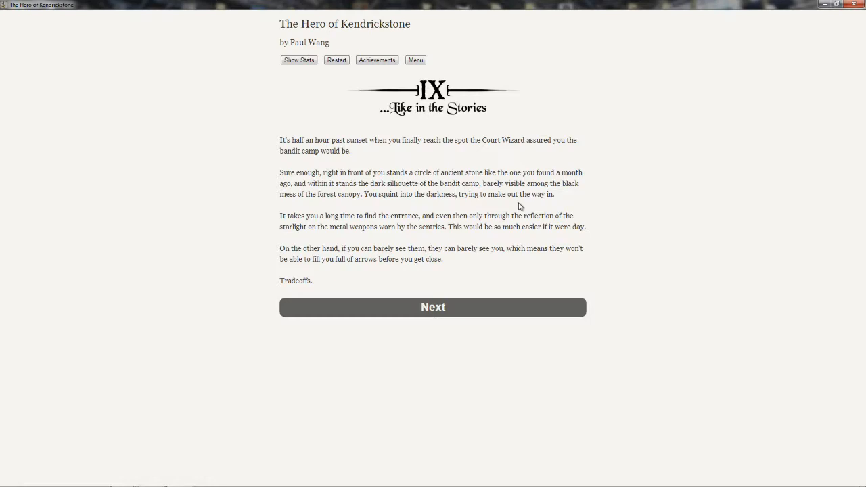
Continue past the bandit camp introduction to the four-futures question
left_click(433, 307)
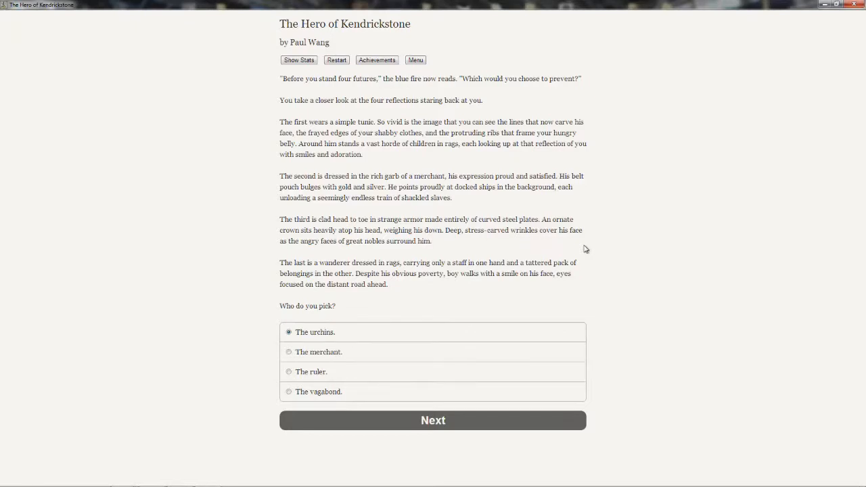
mouse_move(363, 319)
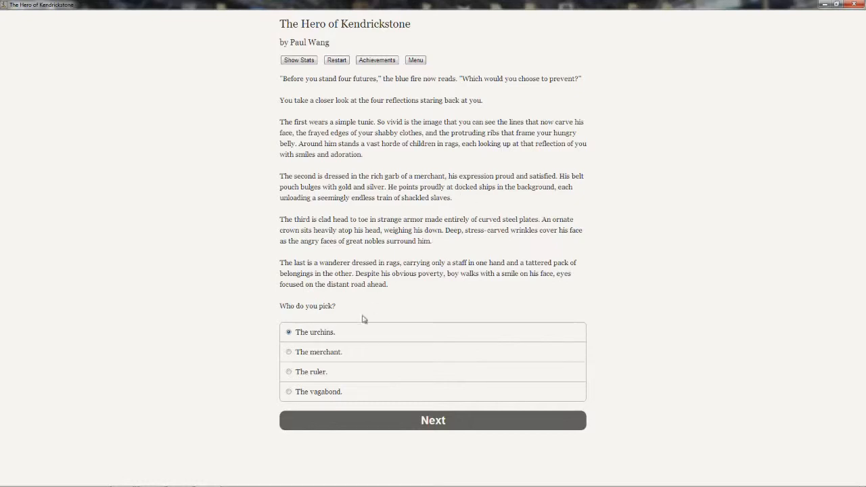
Confirm 'The urchins.' as the future to prevent
left_click(433, 421)
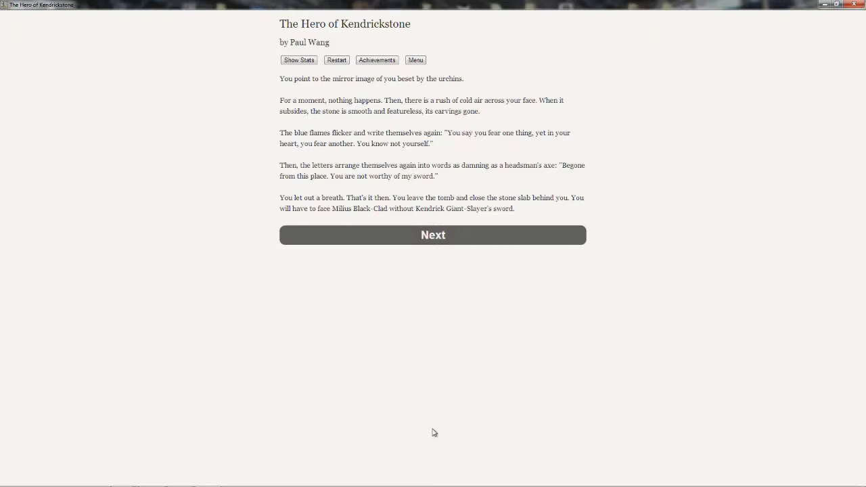
Continue past the sword's refusal into chapter IX at the bandit camp
left_click(432, 235)
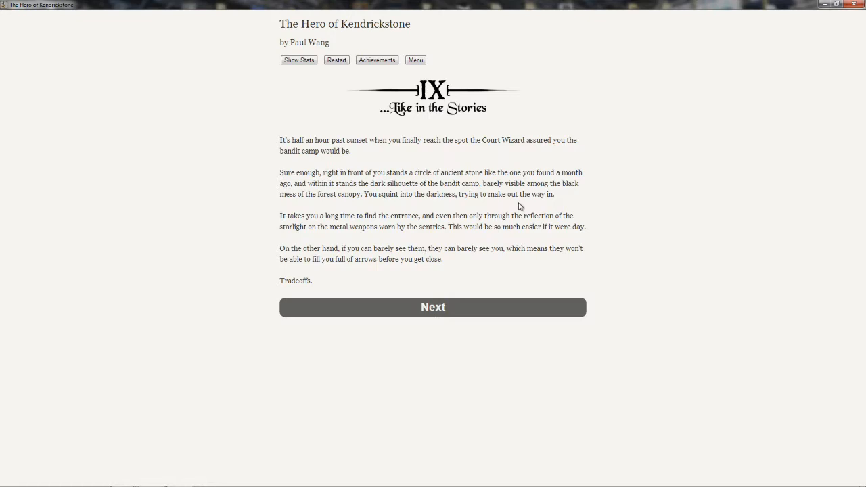
Open the game Menu listing return, credits, sharing and email options
left_click(416, 60)
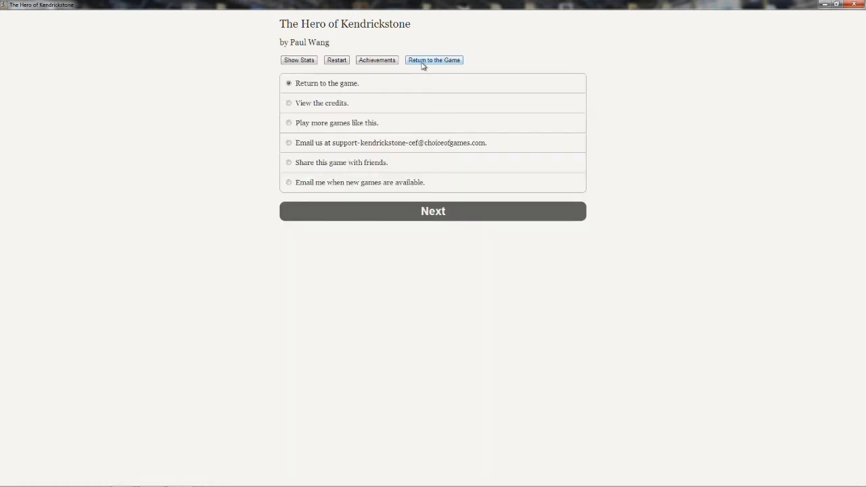
mouse_move(318, 174)
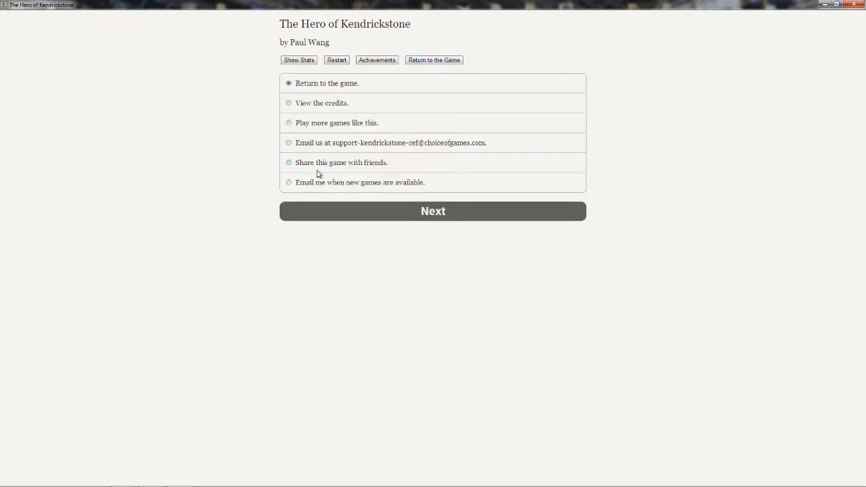
mouse_move(420, 182)
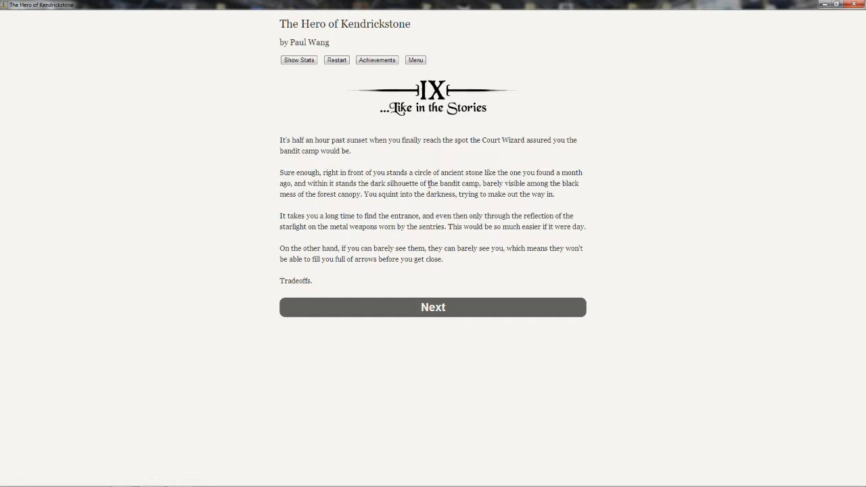
mouse_move(425, 191)
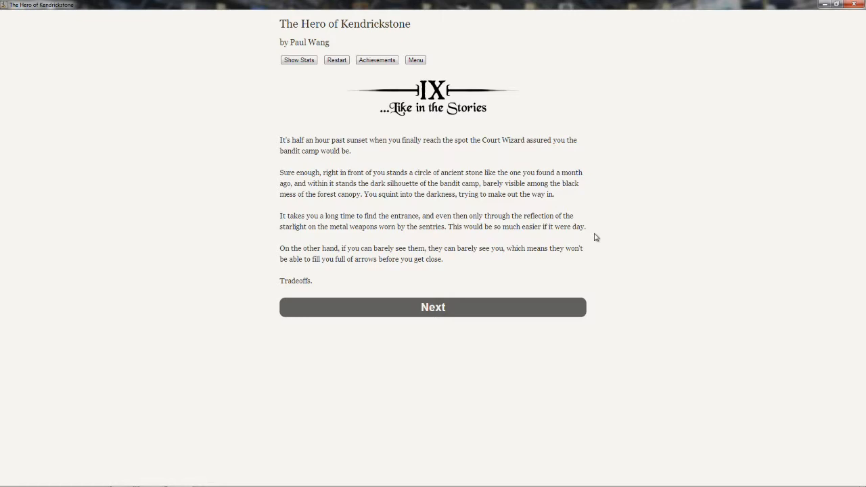
mouse_move(494, 316)
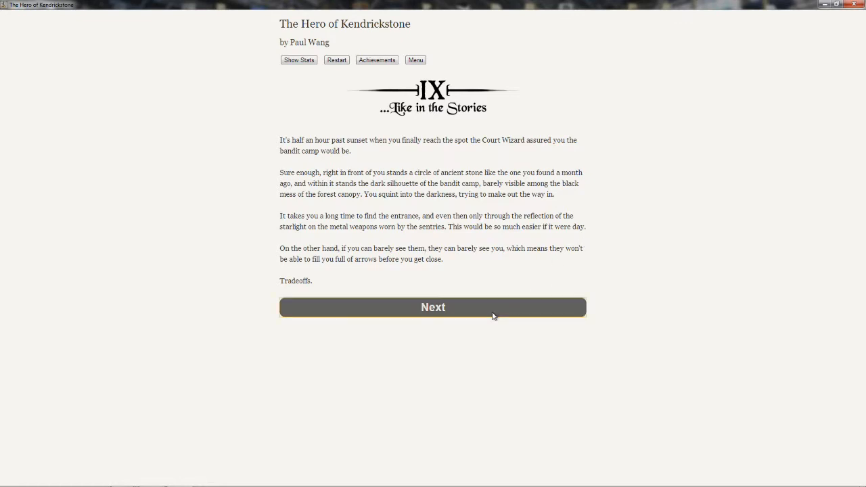
Pass the camp introduction and commit to 'Push right through them!'
left_click(433, 307)
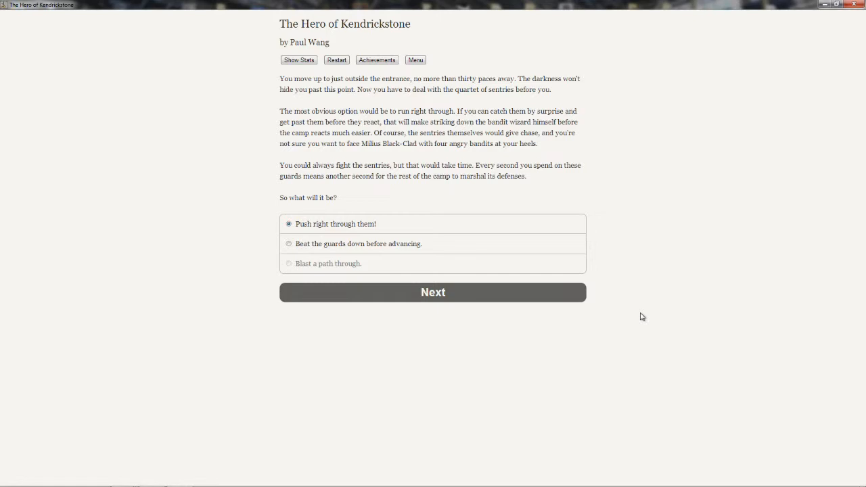
mouse_move(303, 237)
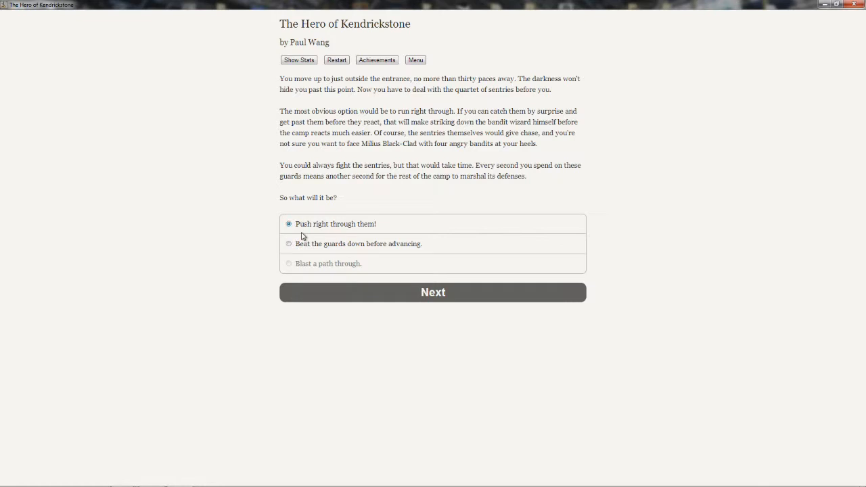
mouse_move(382, 292)
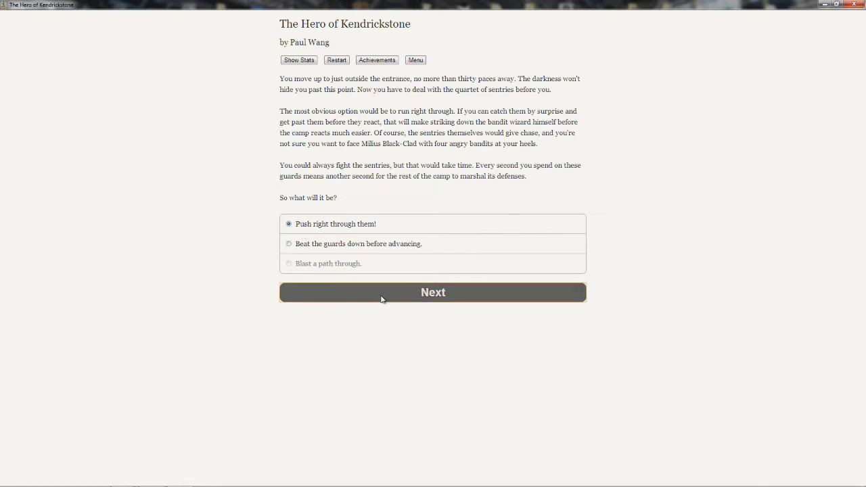
left_click(432, 292)
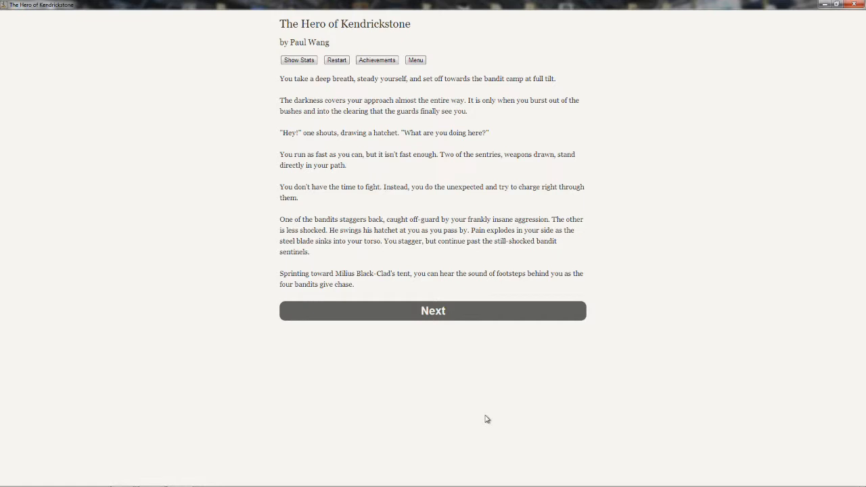
Continue past the sentry charge to the wizard's tent clearing
left_click(432, 311)
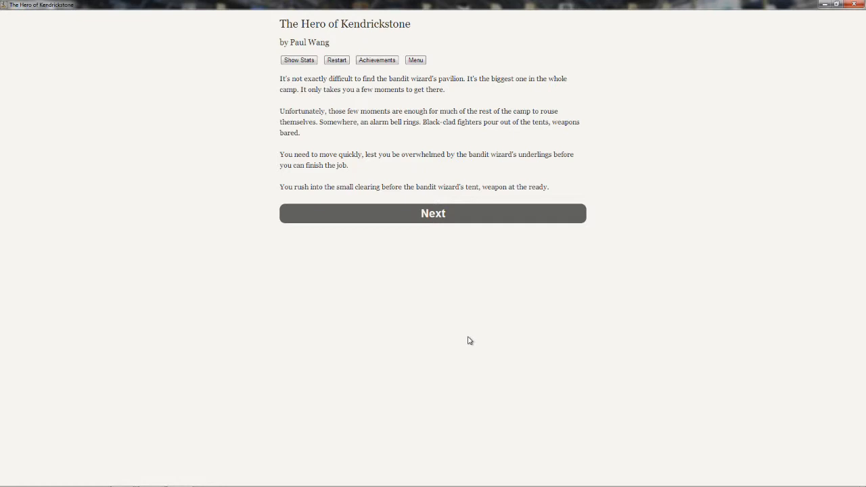
mouse_move(430, 220)
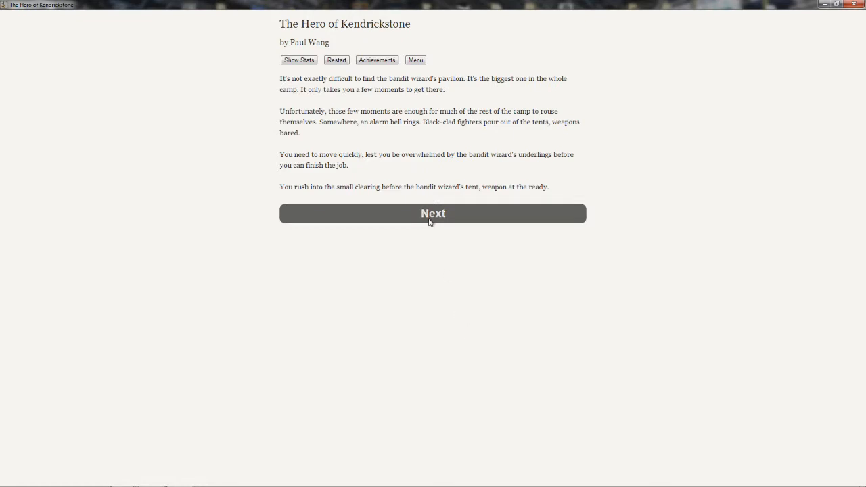
Continue past the pavilion scene to Milius Black-Clad's fire attack
left_click(433, 213)
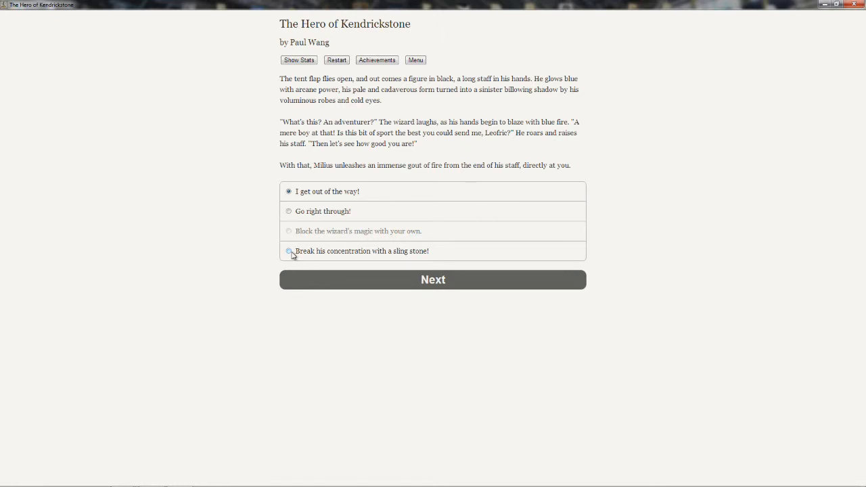
Choose 'Break his concentration with a sling stone!' and confirm it
left_click(289, 251)
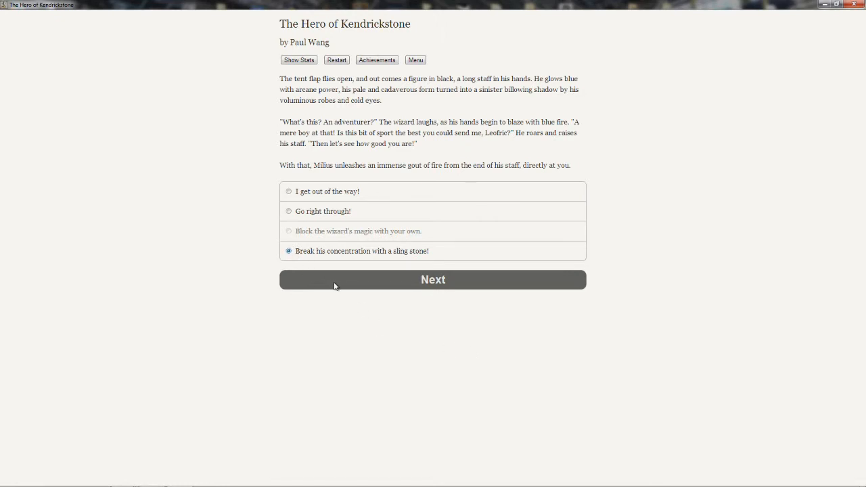
mouse_move(324, 292)
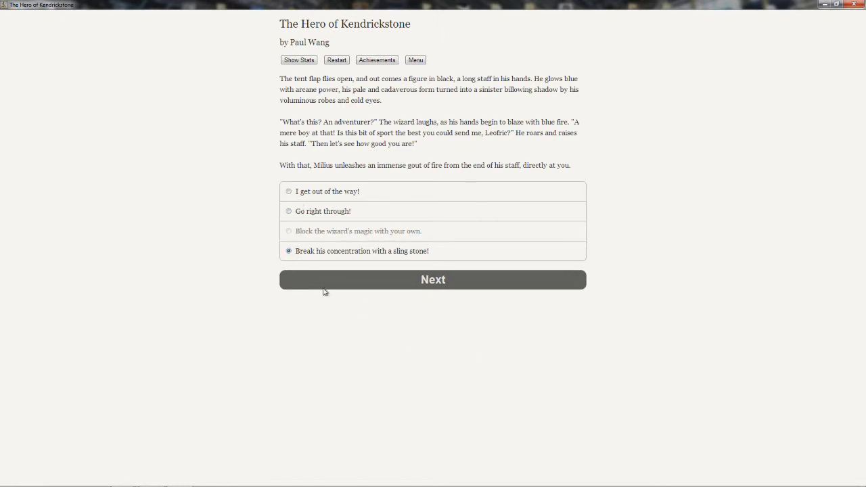
left_click(432, 279)
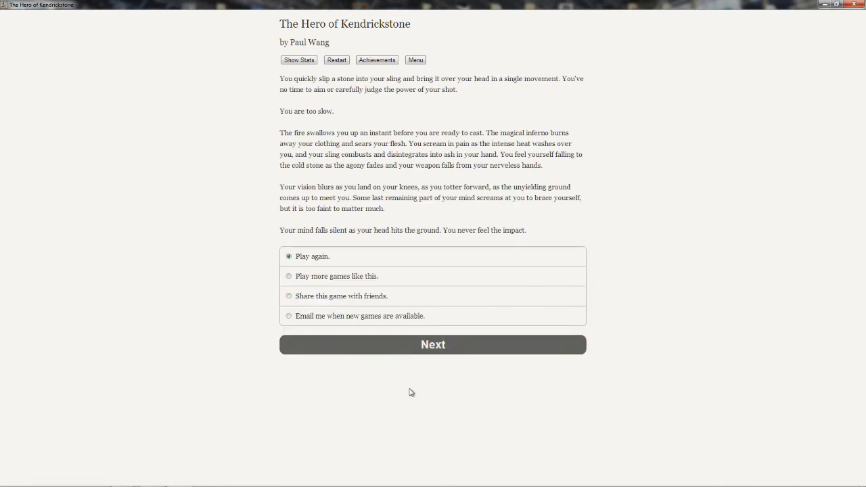